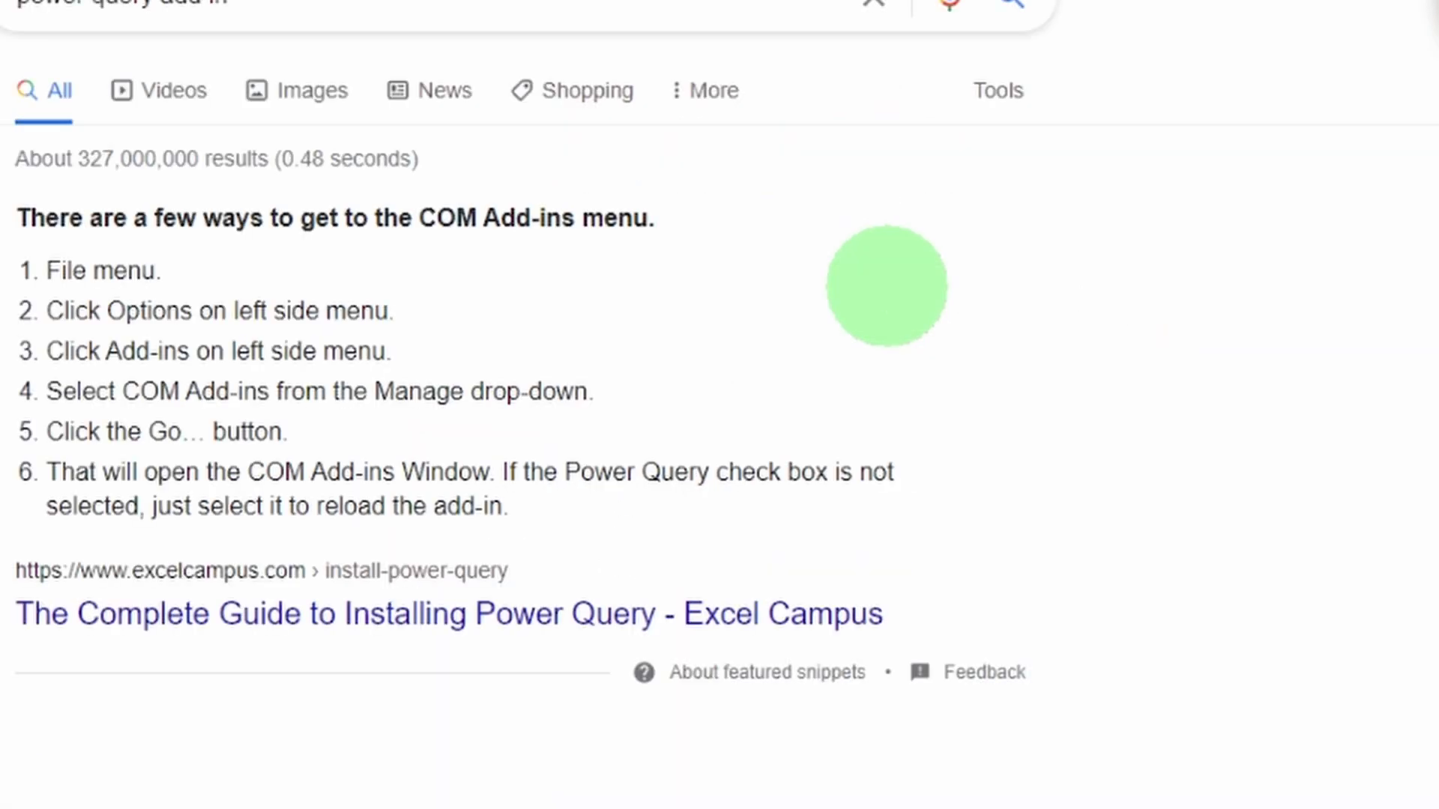
View the Power Query for Excel page's System Requirements listing supported systems and Office versions.
scroll("down", 3)
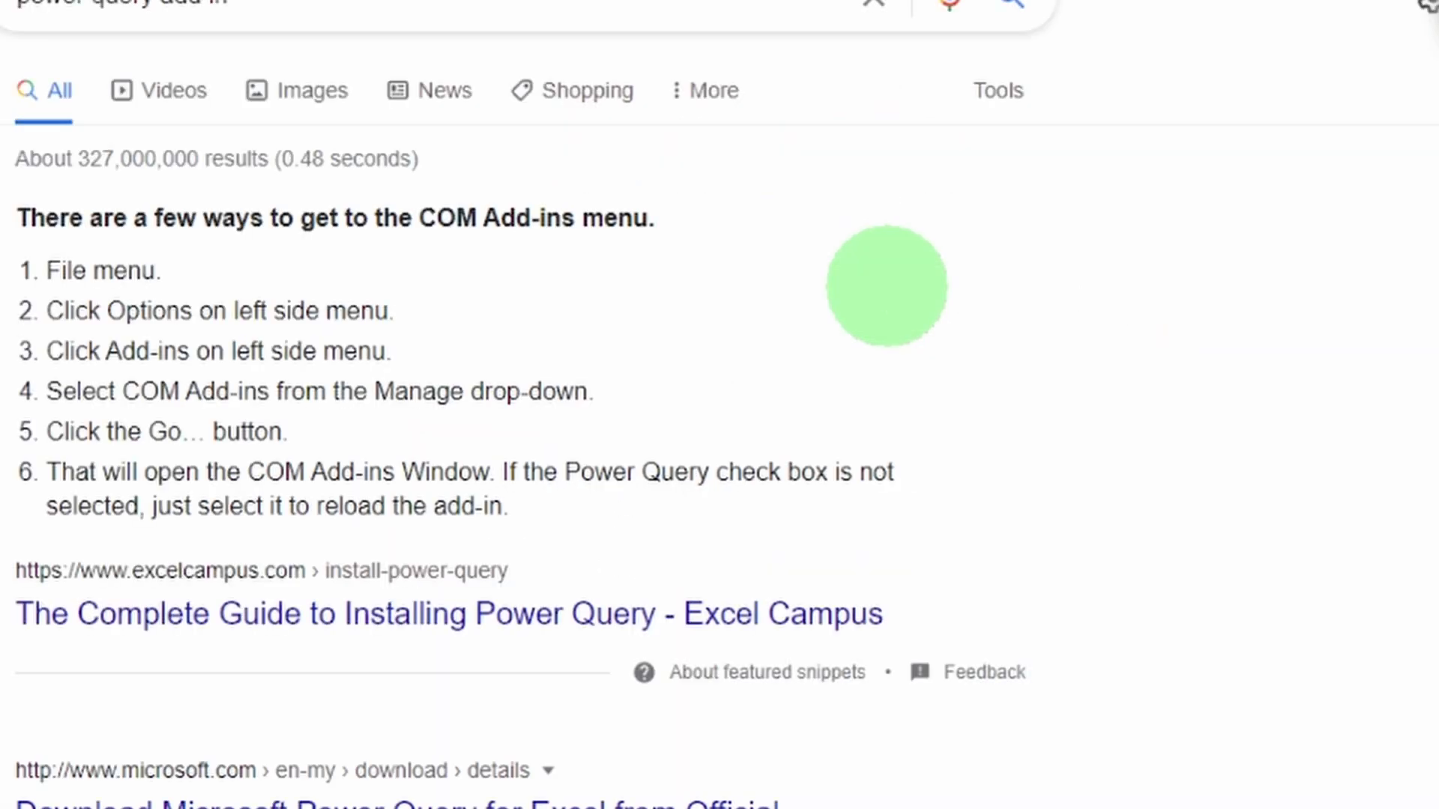
scroll("down", 3)
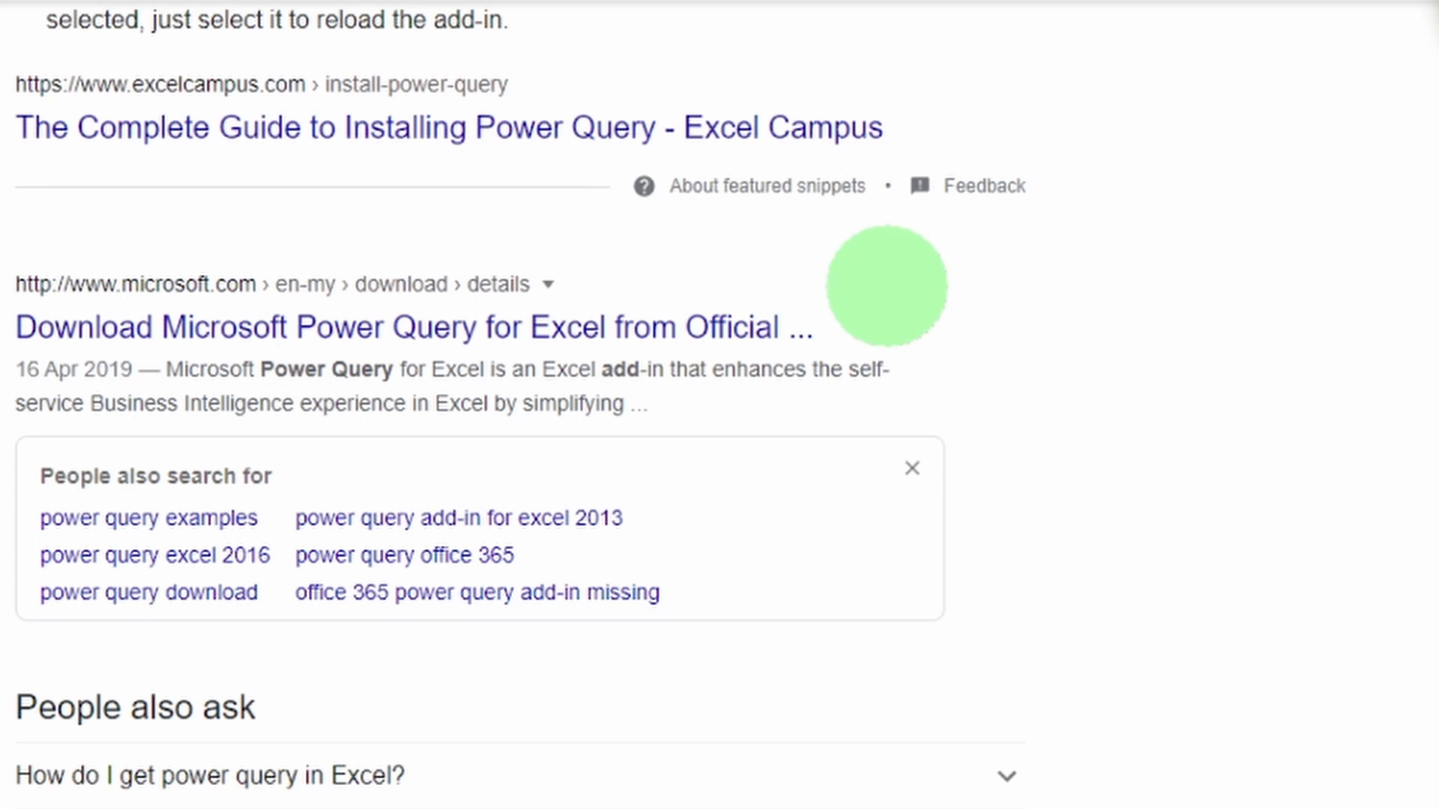
mouse_move(730, 329)
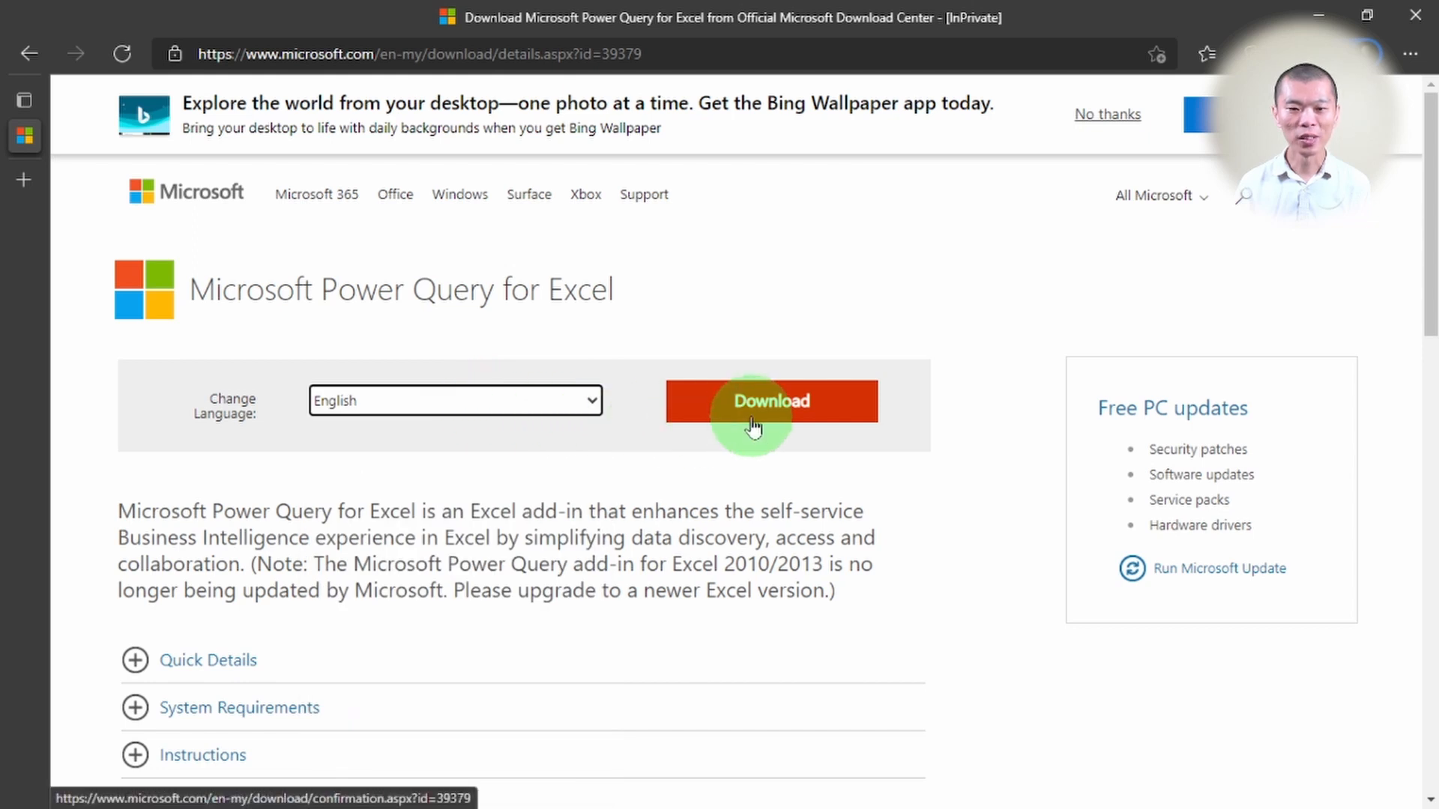
left_click(240, 490)
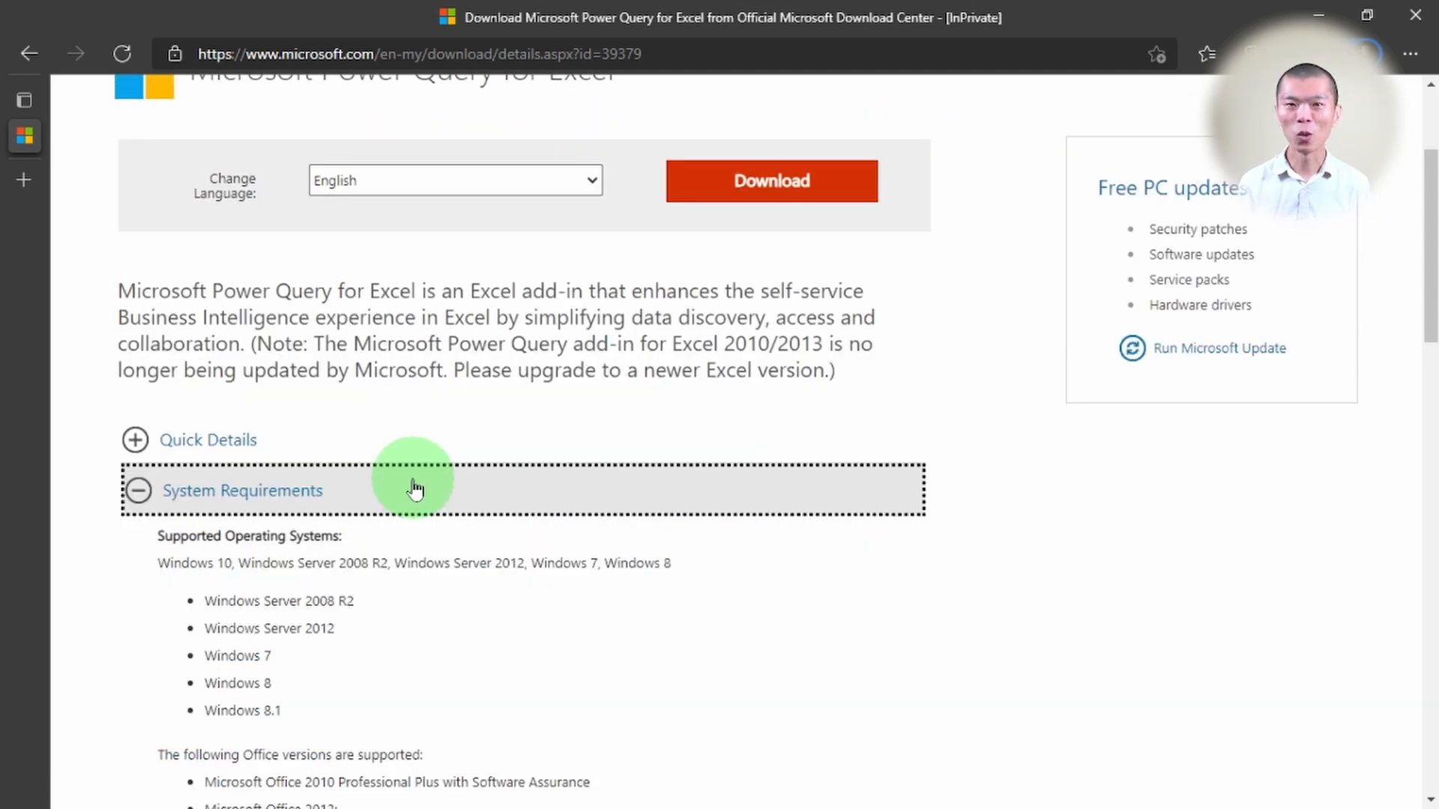
scroll("down", 3)
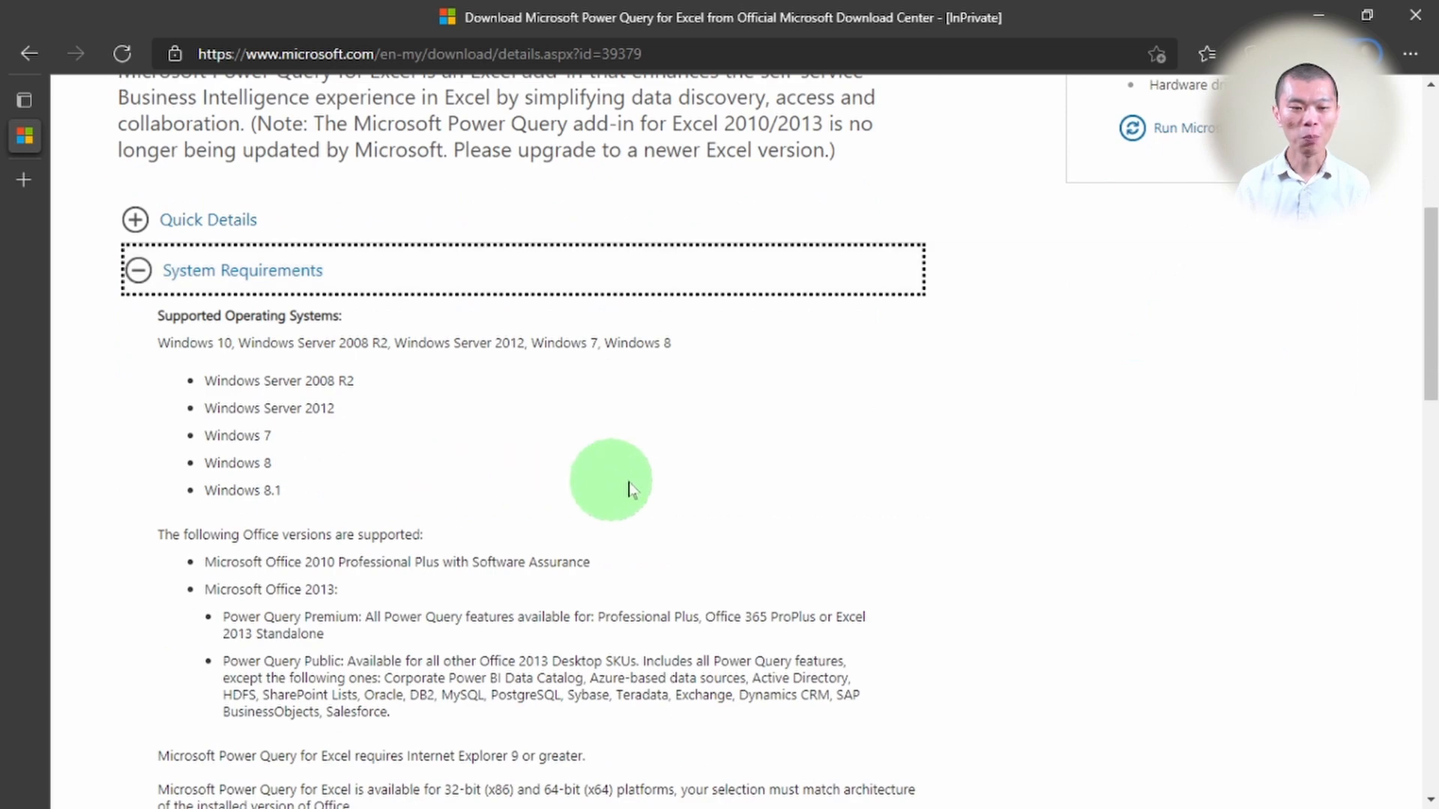
mouse_move(358, 345)
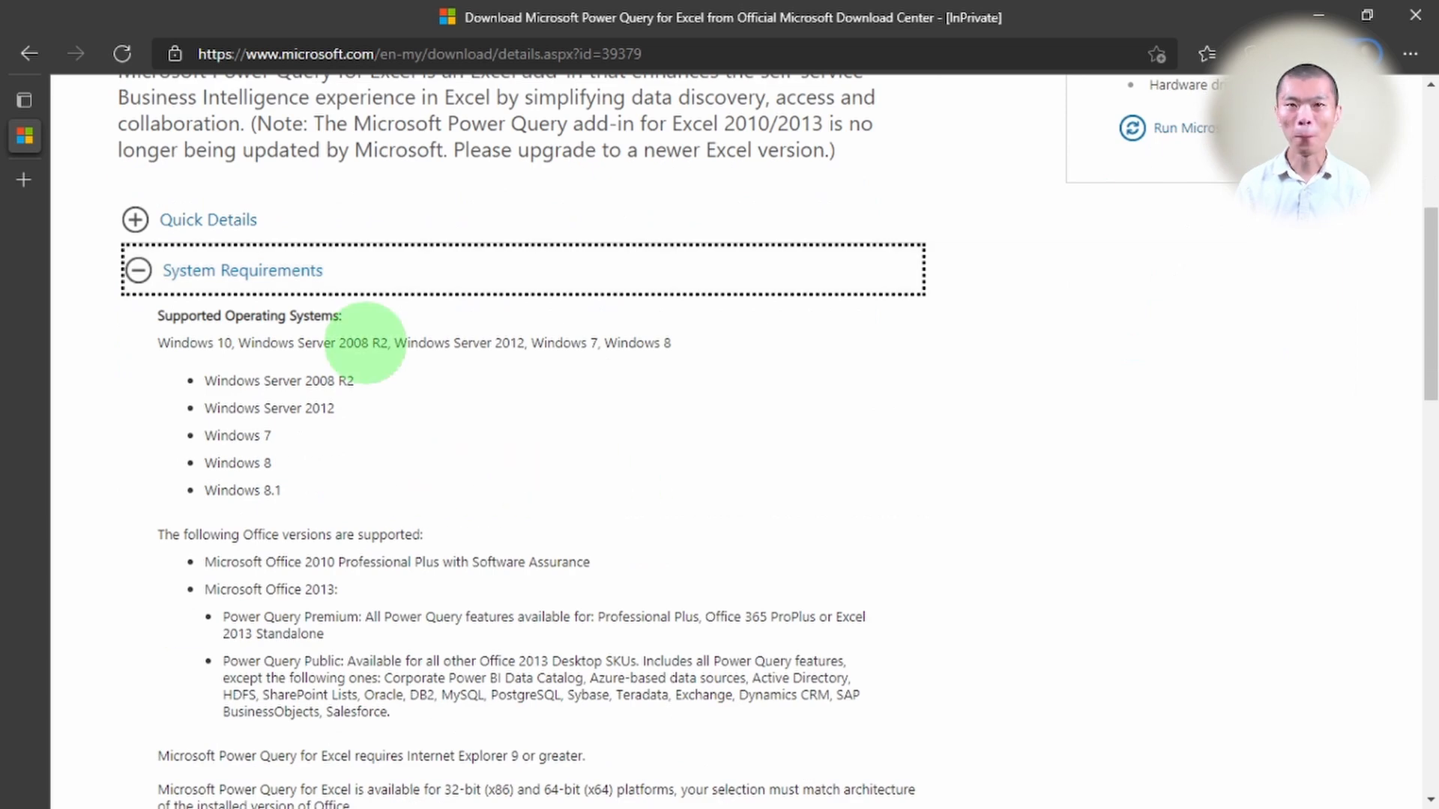
mouse_move(408, 456)
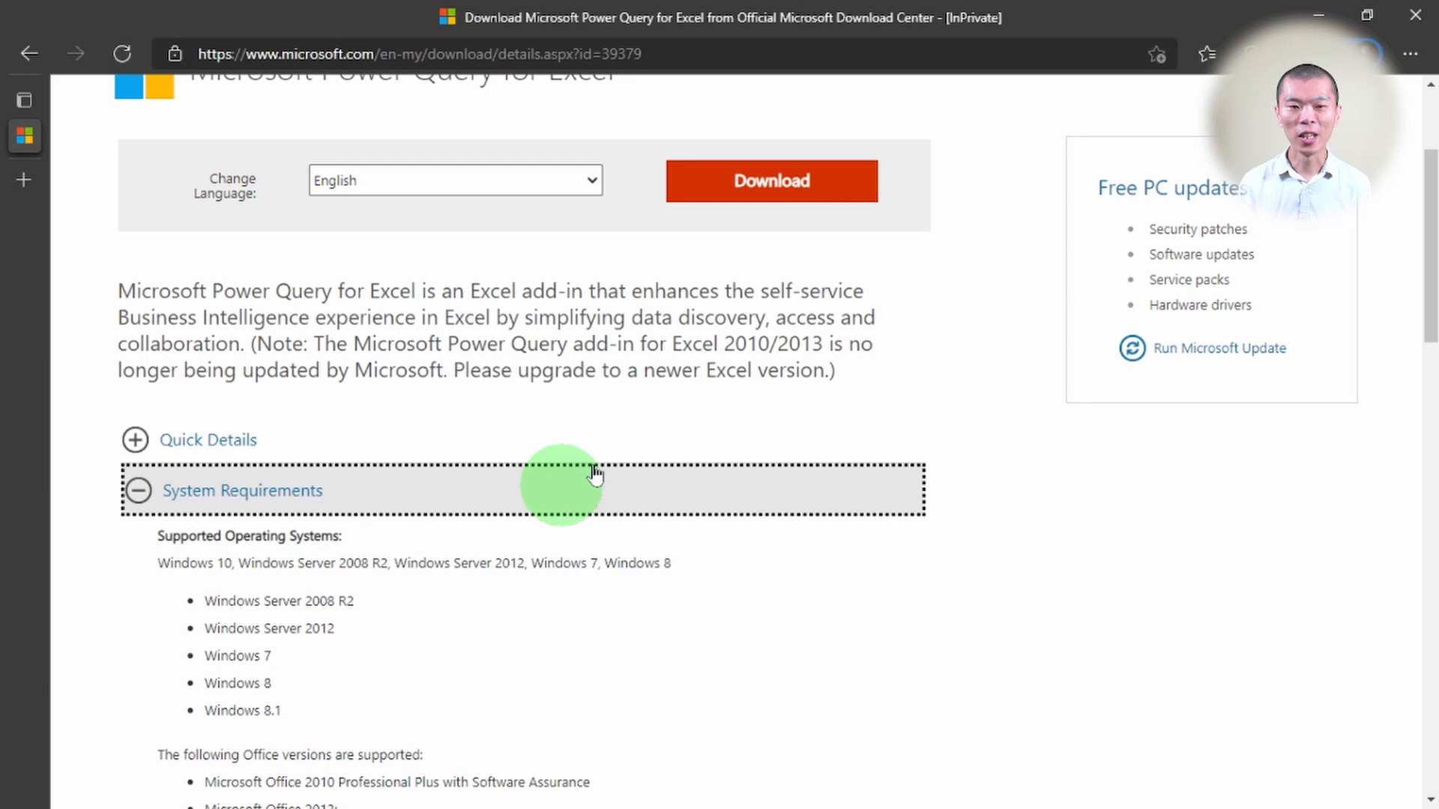
left_click(770, 180)
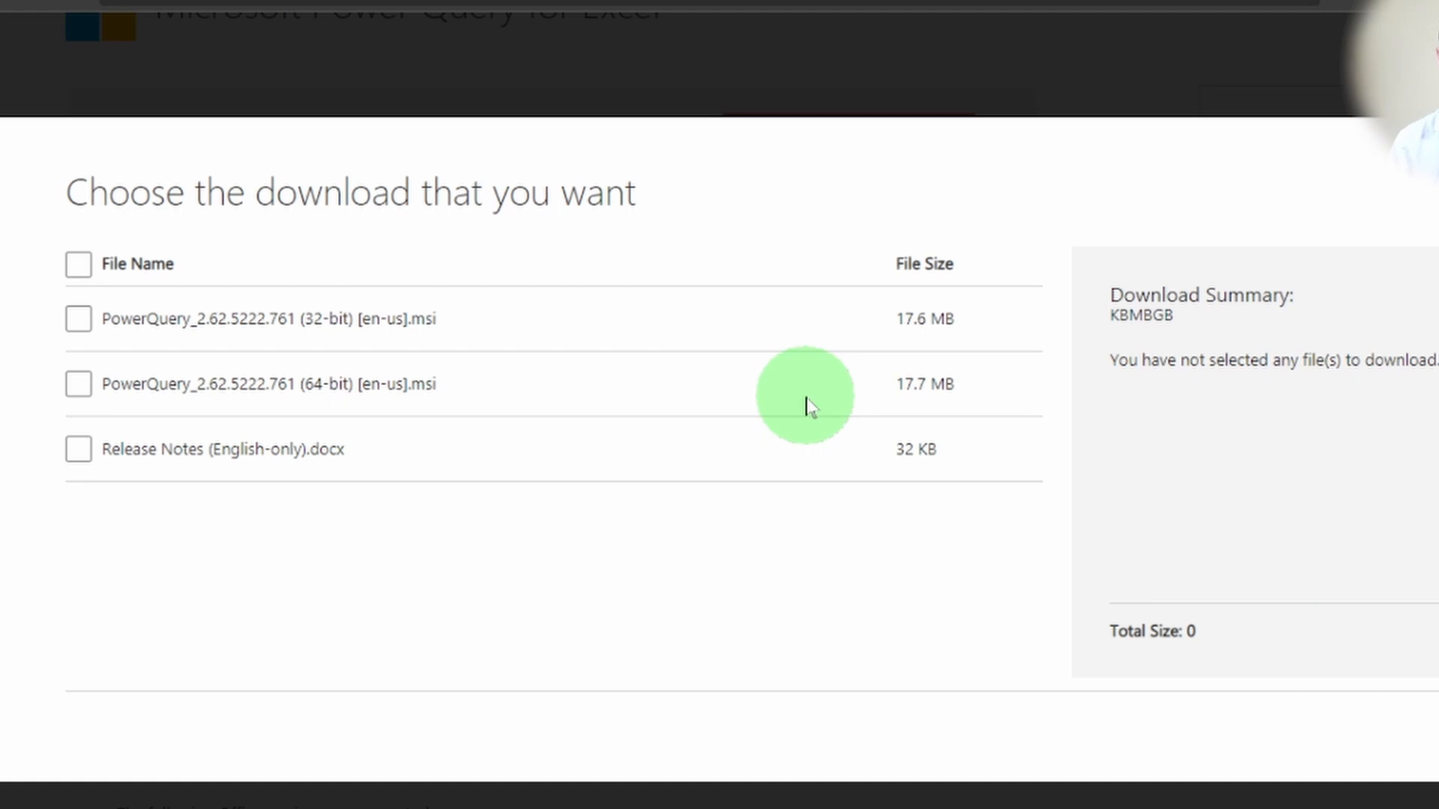
mouse_move(115, 340)
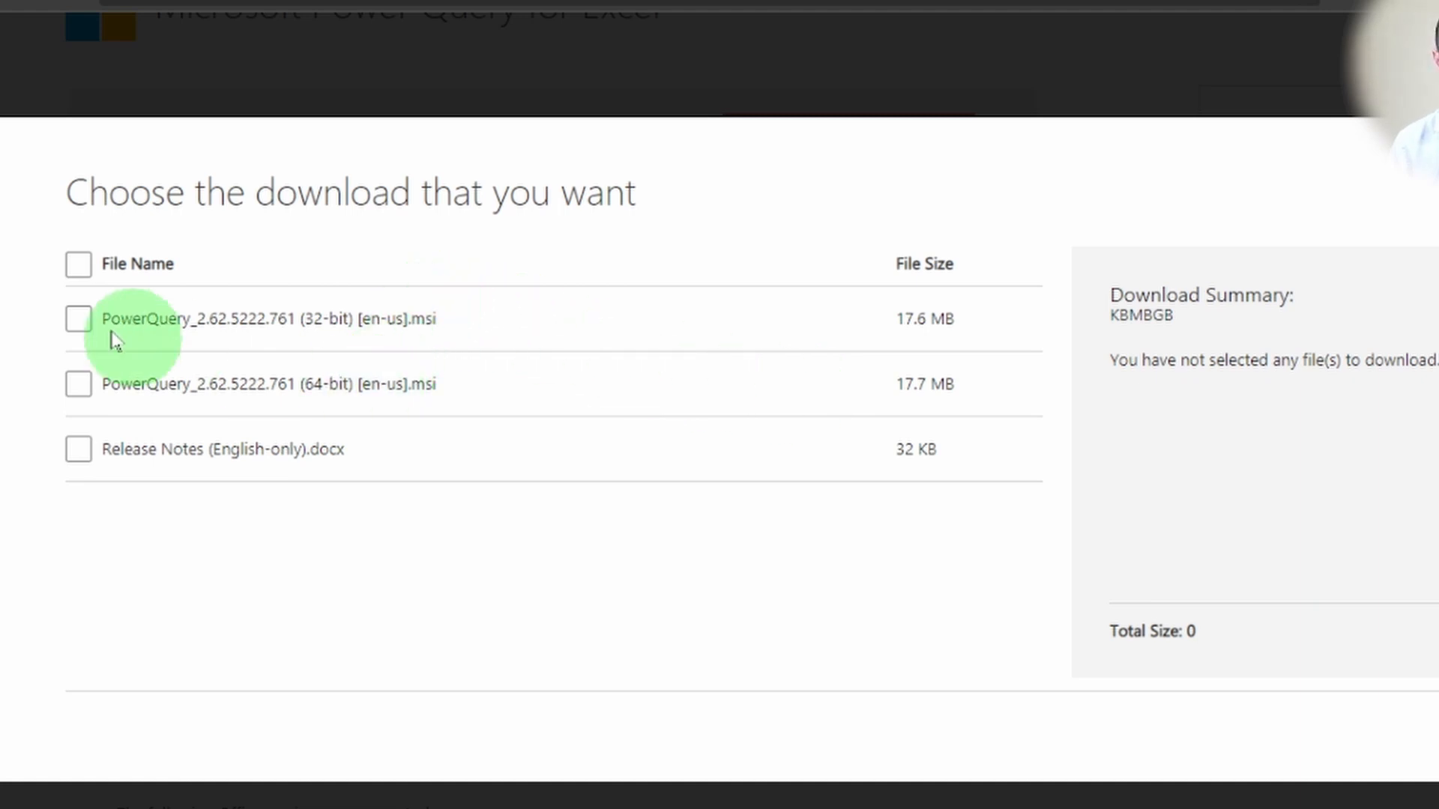
Select the PowerQuery 32-bit .msi installer and proceed with Next to download it.
left_click(78, 318)
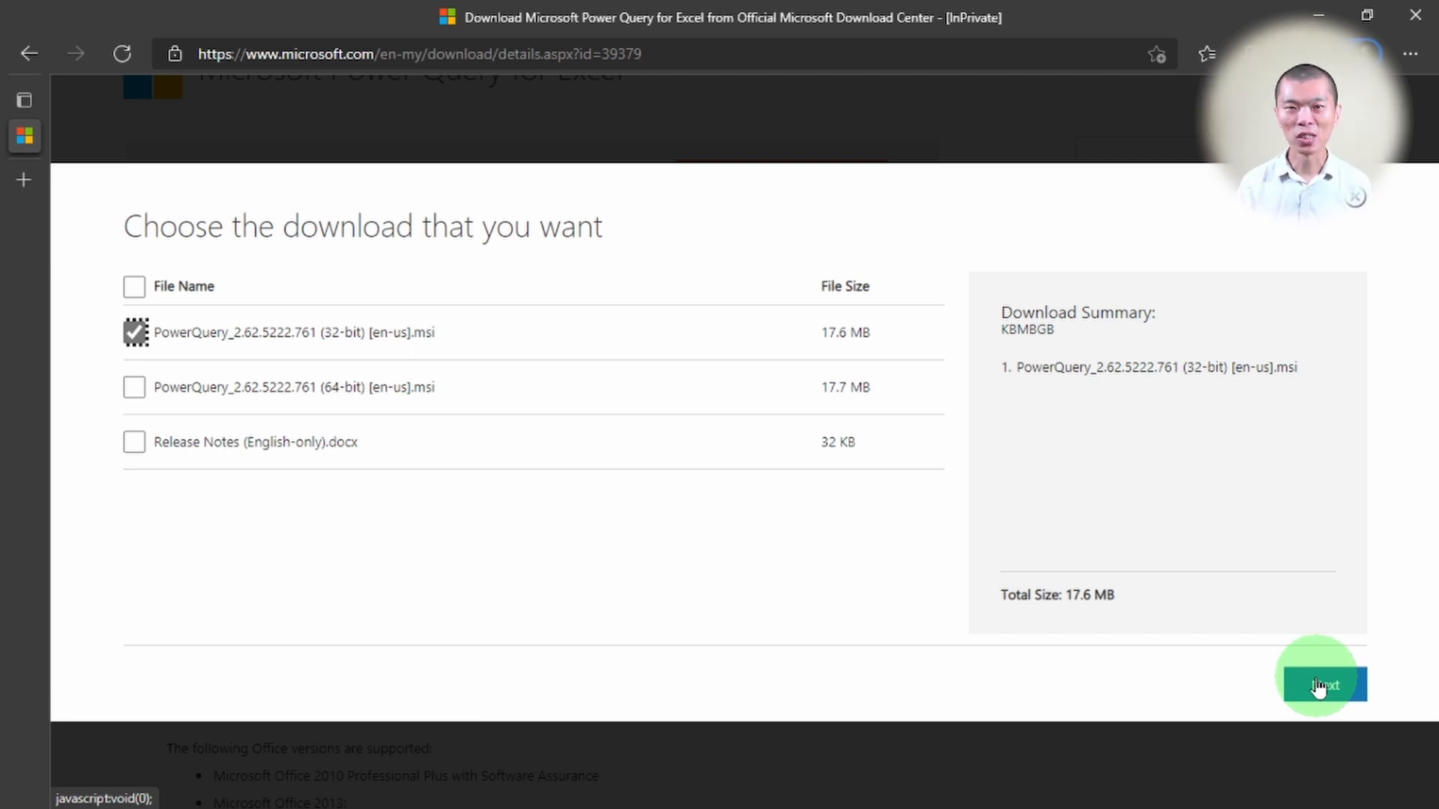
left_click(1323, 685)
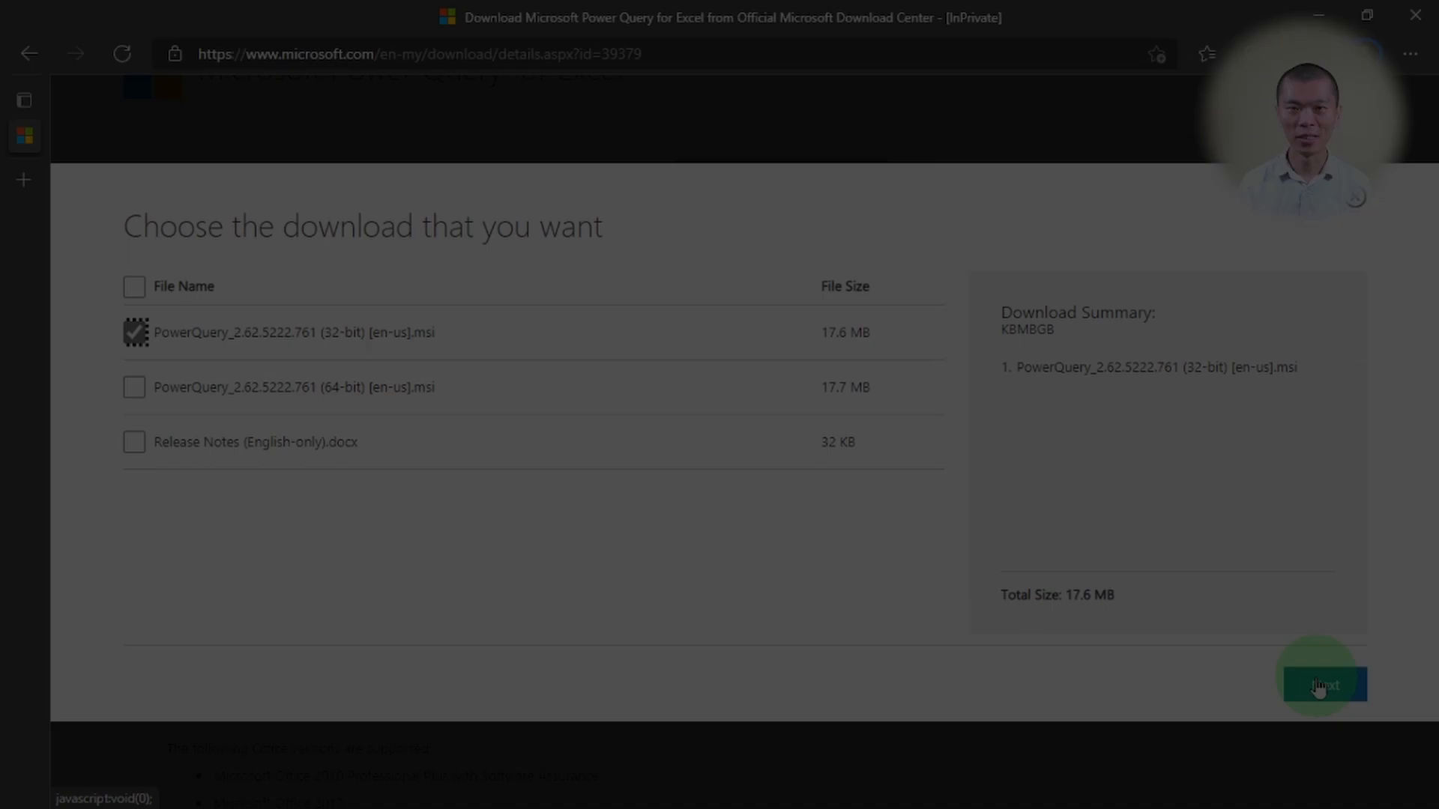
left_click(1323, 685)
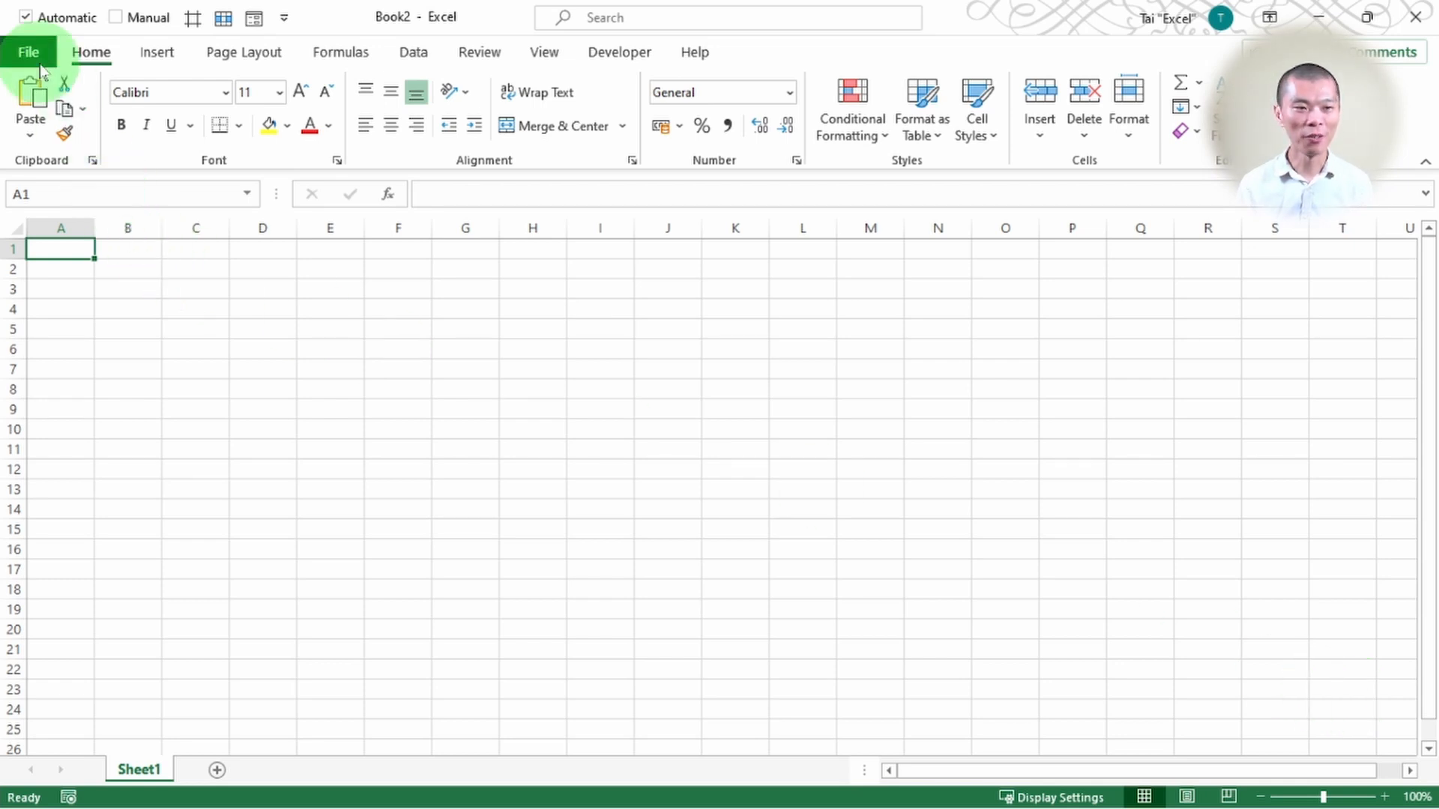
Show the File backstage view for the blank workbook Book2.
left_click(27, 51)
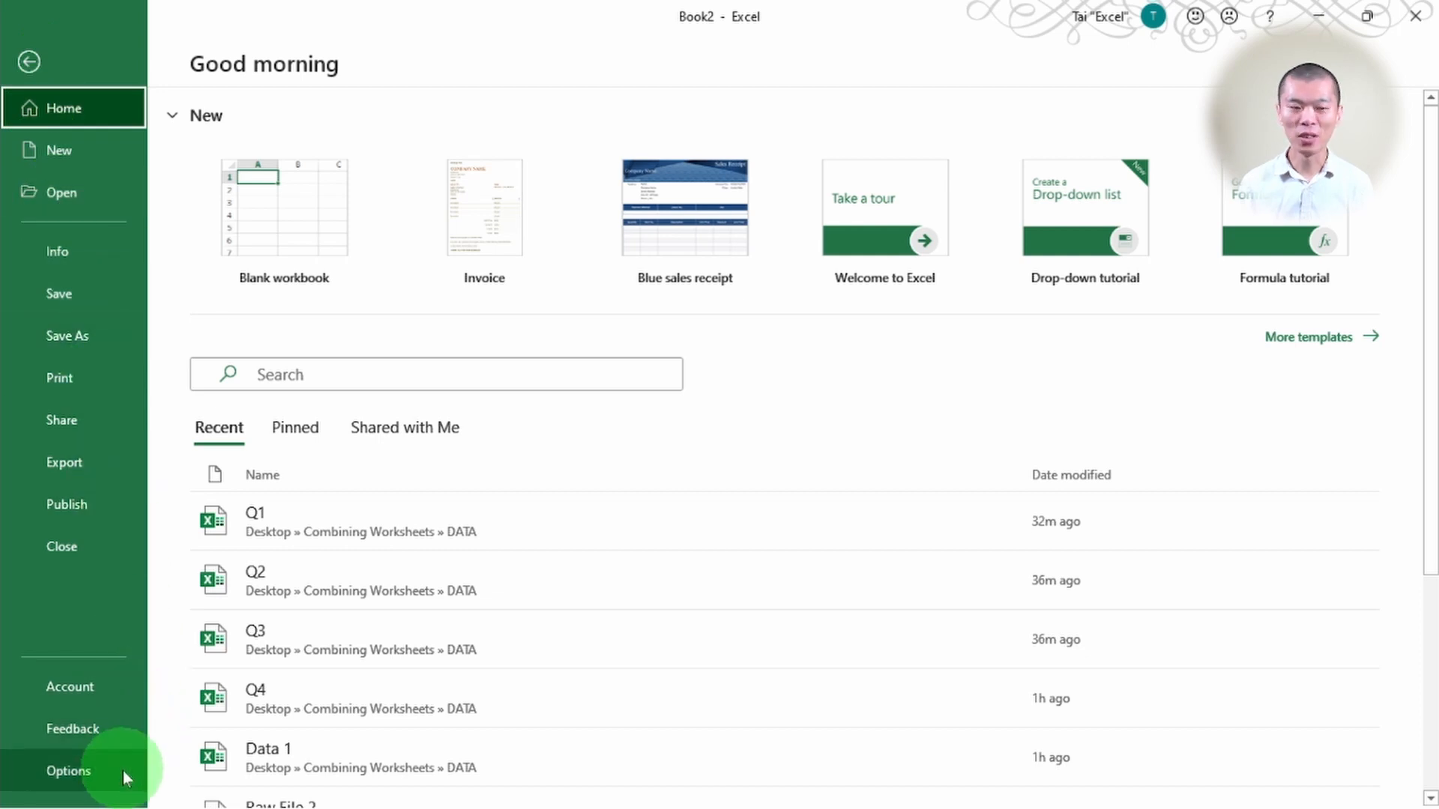
Review the COM Add-ins list (Inquire, Power Map, Power Pivot, Power View) via Excel Options, then dismiss it.
left_click(69, 771)
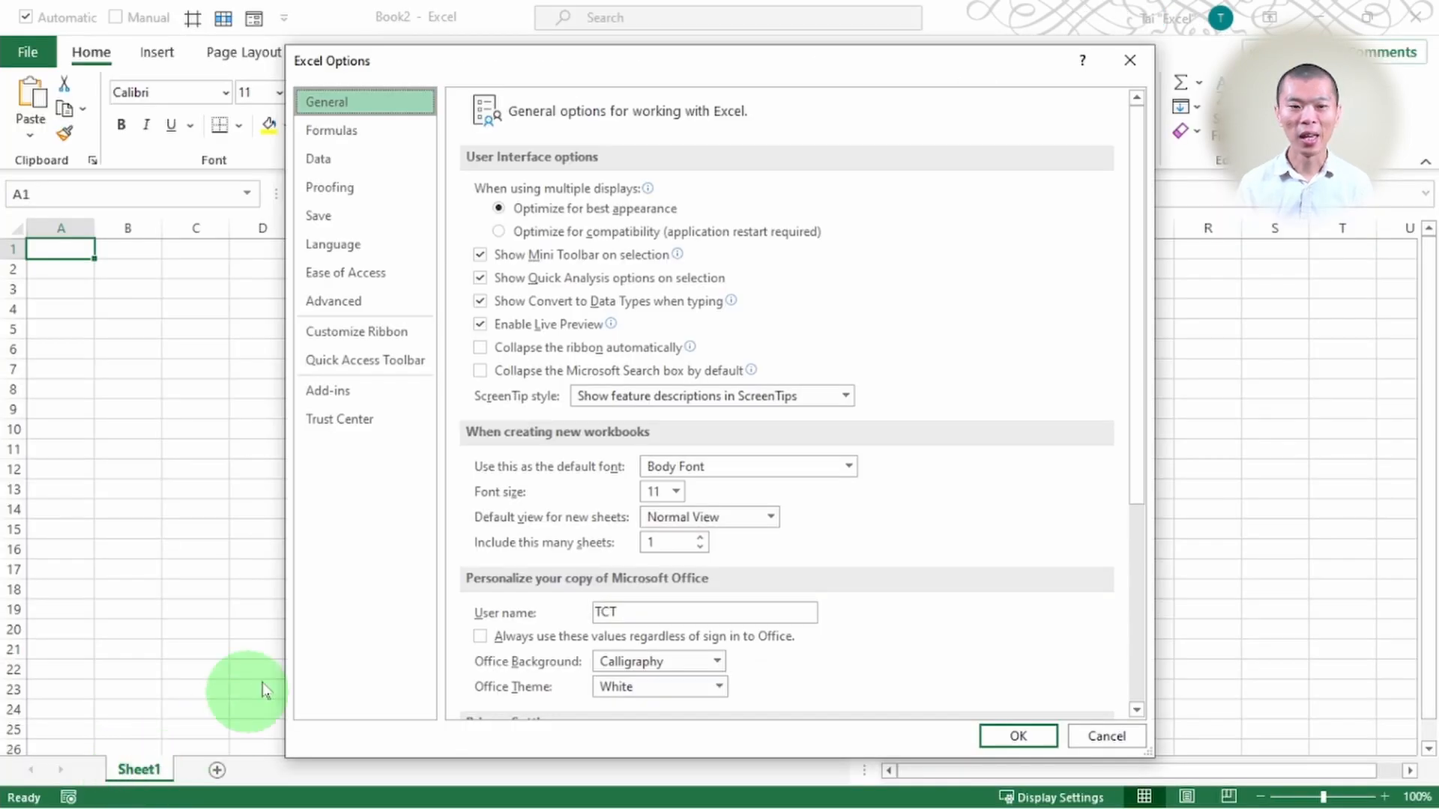
left_click(328, 389)
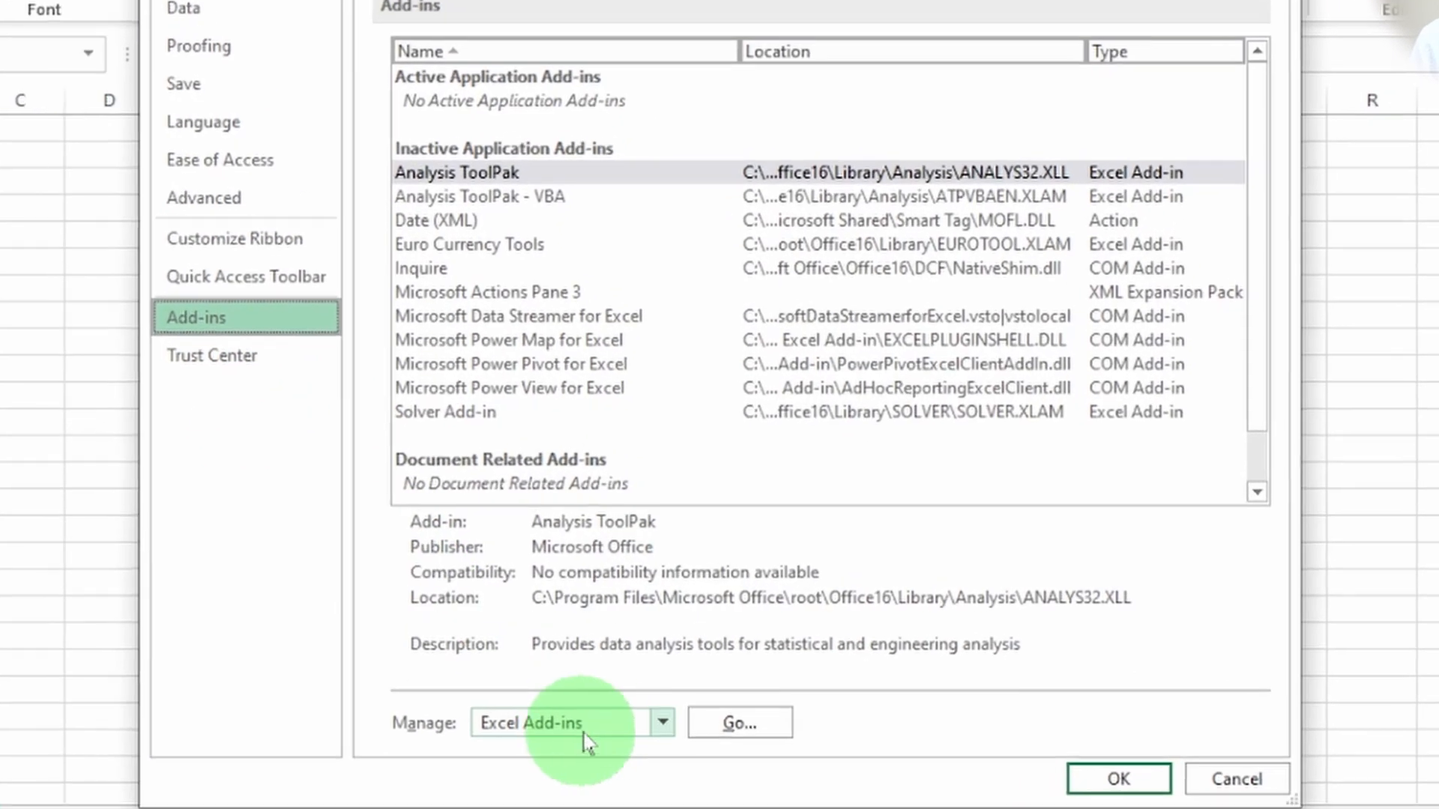
left_click(659, 723)
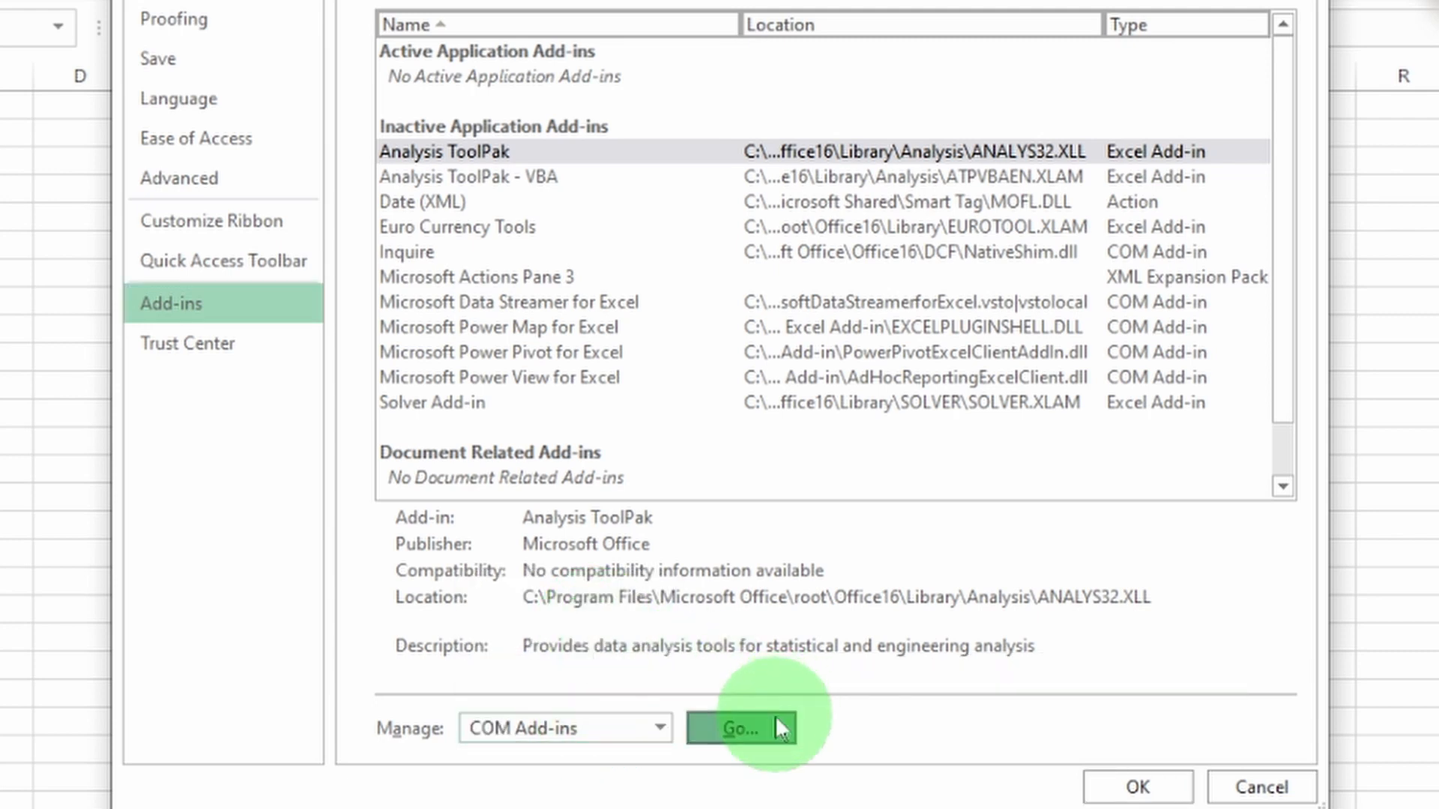
left_click(739, 729)
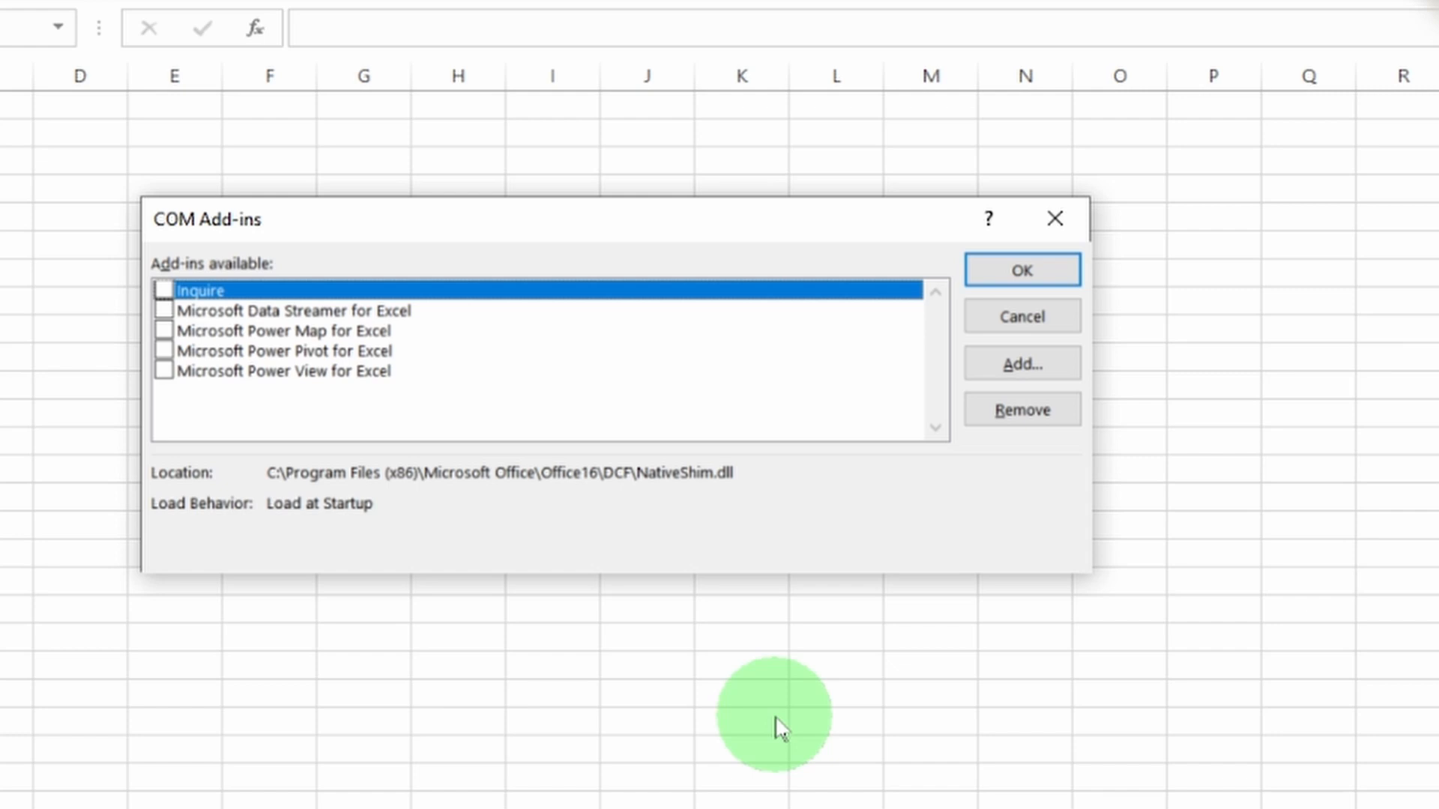
left_click(1019, 270)
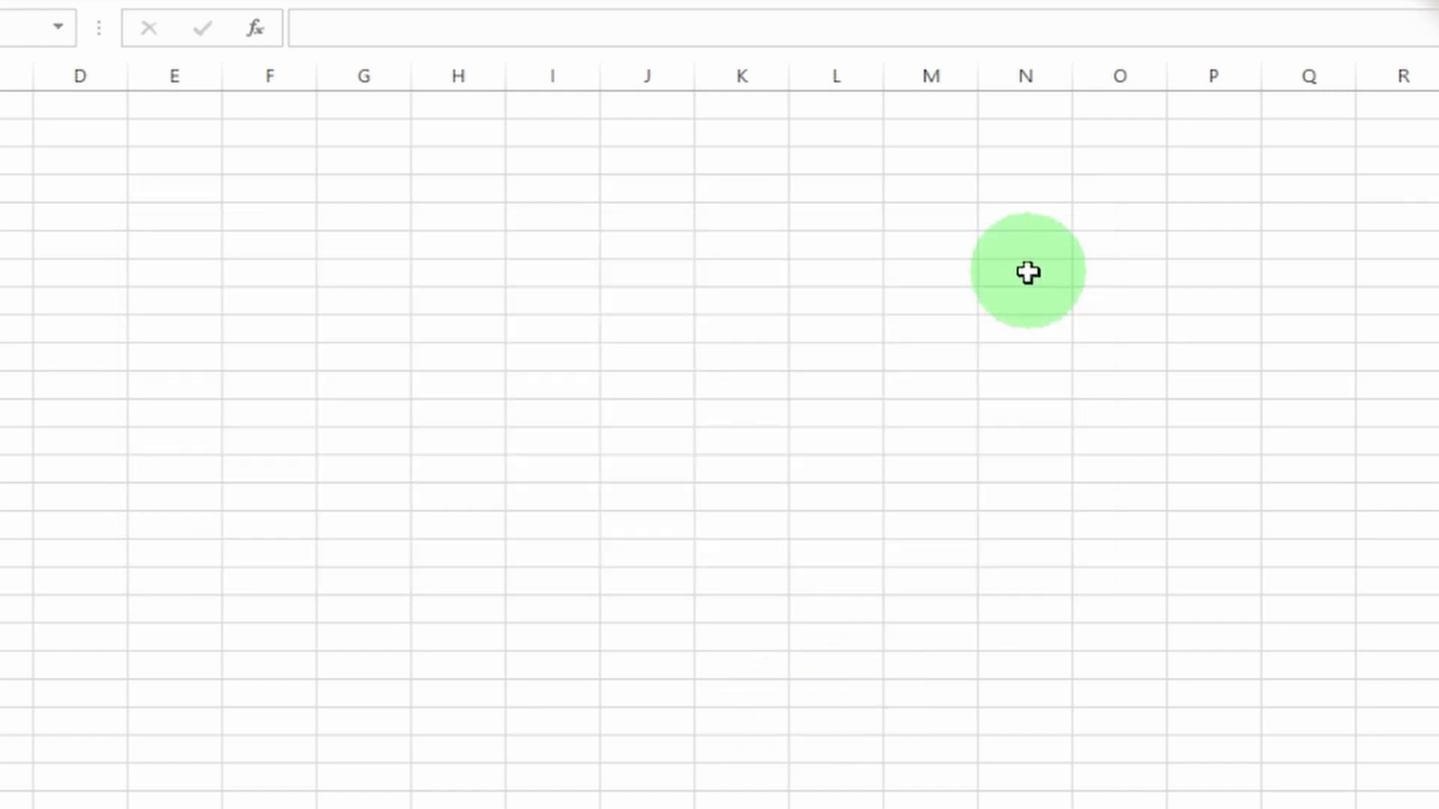